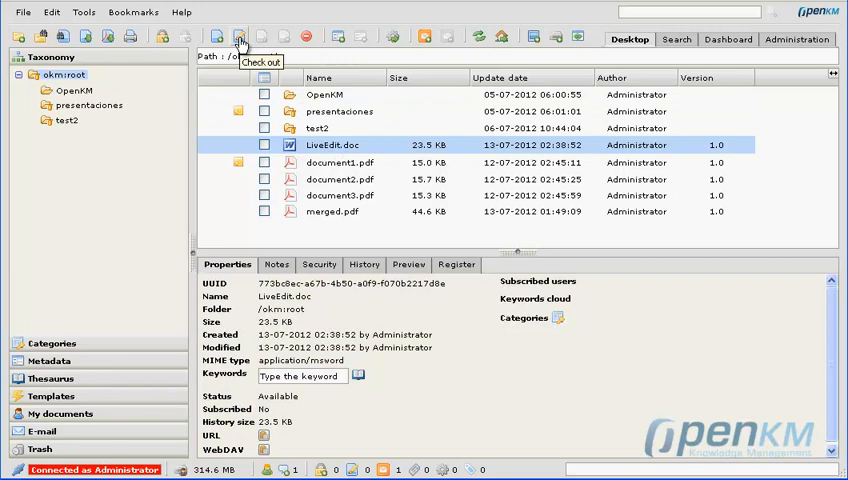
Check out LiveEdit.doc so the live-edit helper downloads it locally
left_click(238, 36)
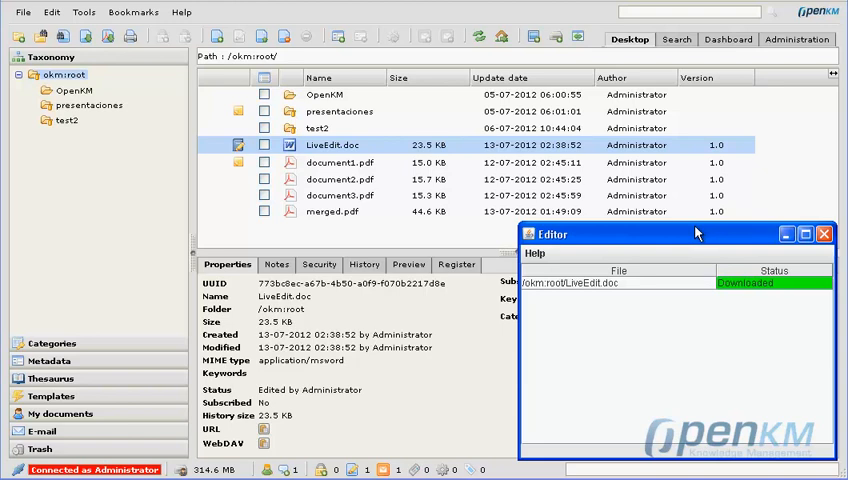
mouse_move(696, 234)
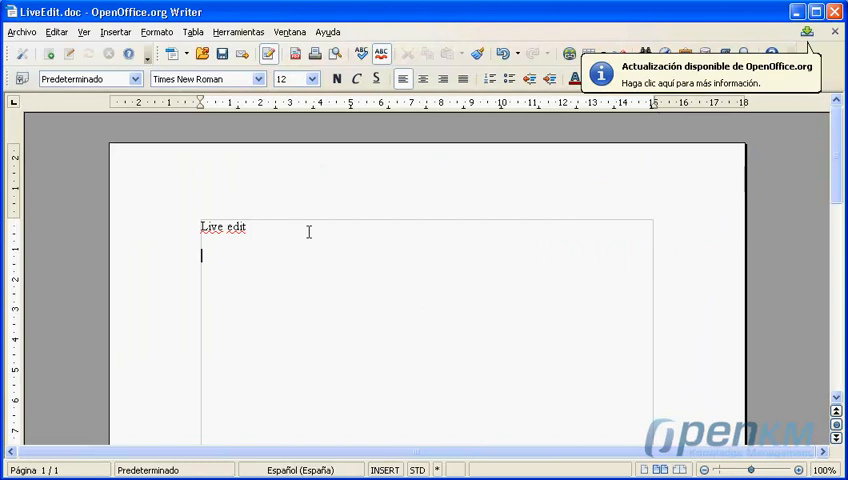
Complete the sentence: "Live edit example of writing and saving directly to your asociated desktop application."
type("Li")
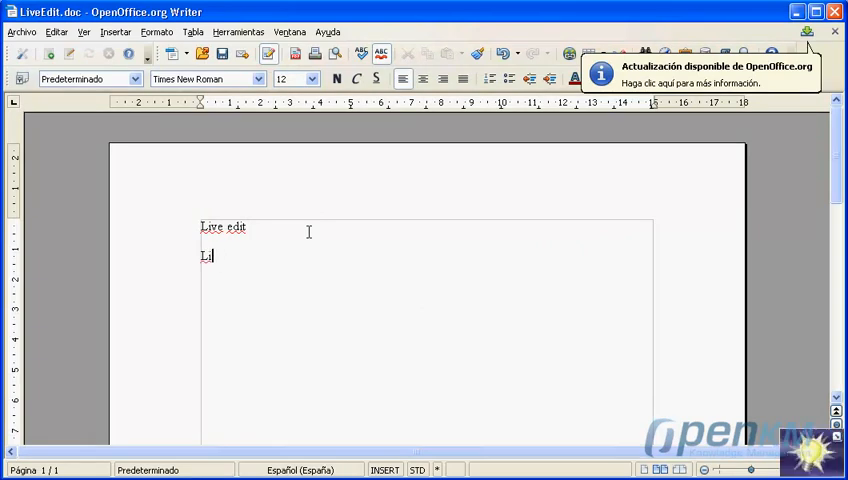
key("BackSpace")
type(" example")
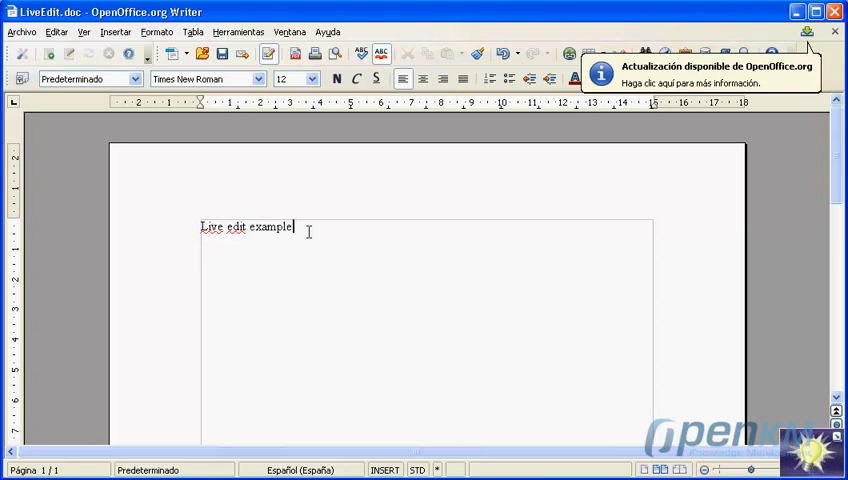
type("ofw")
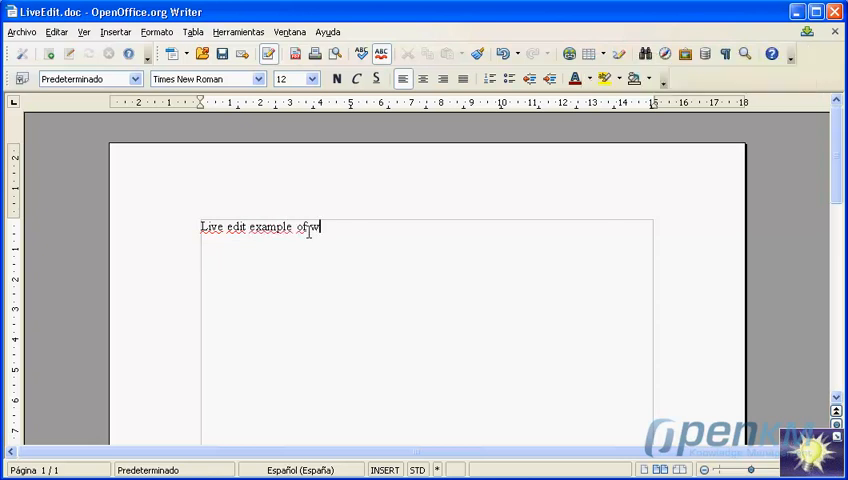
type("iting")
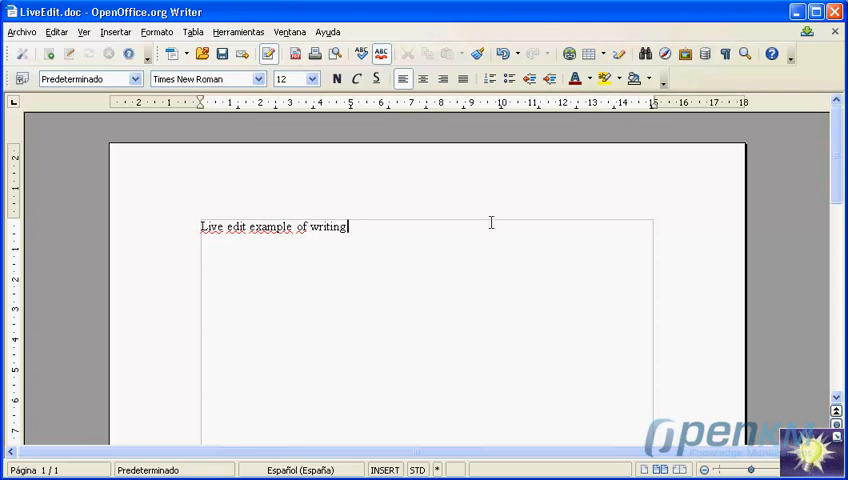
type("and saving directly to")
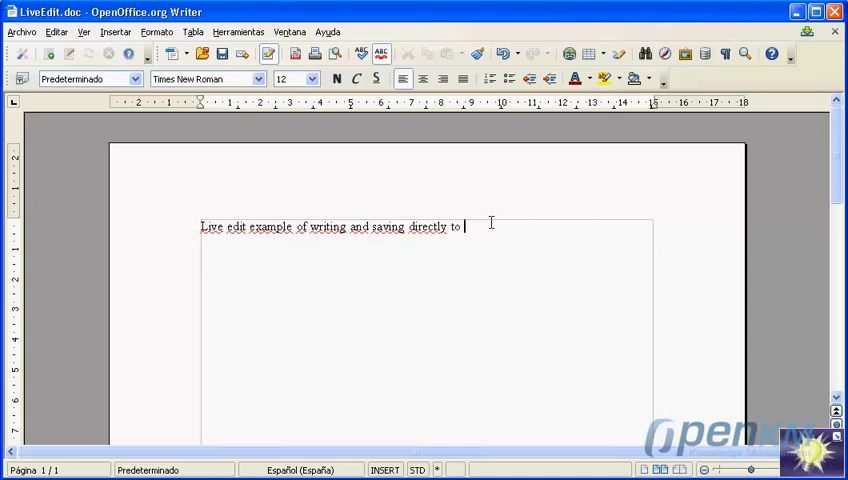
type("your asocia")
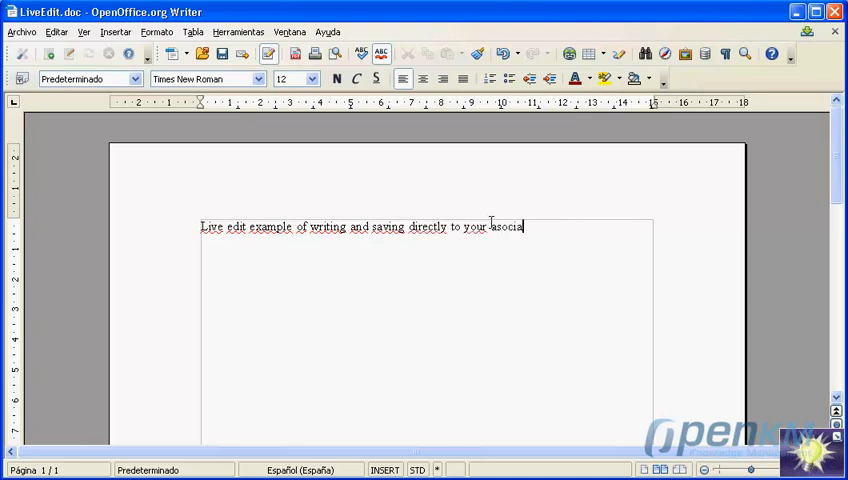
type("ted desktop")
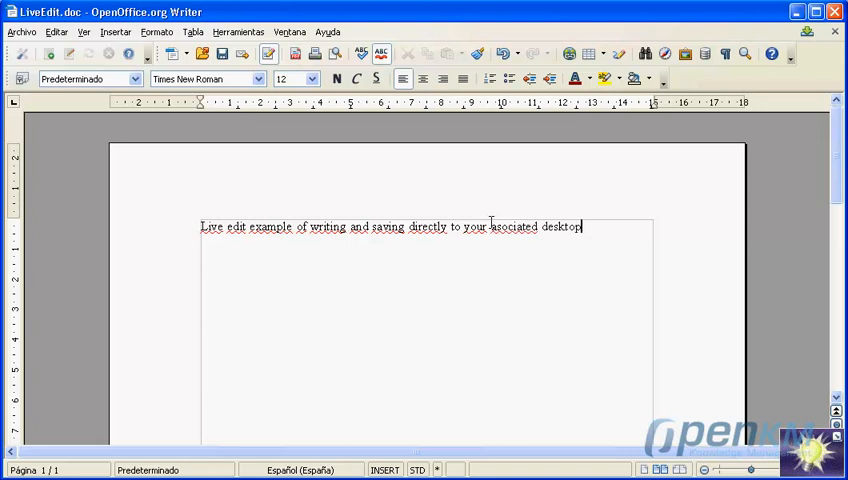
type("application")
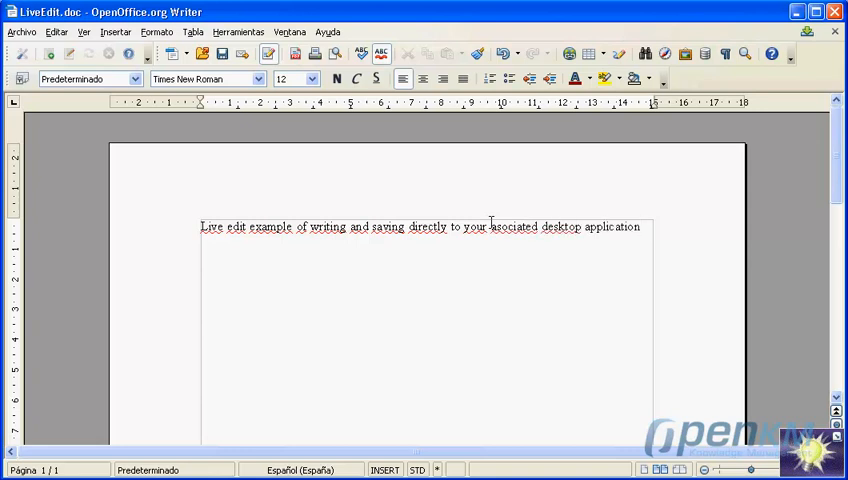
type(".")
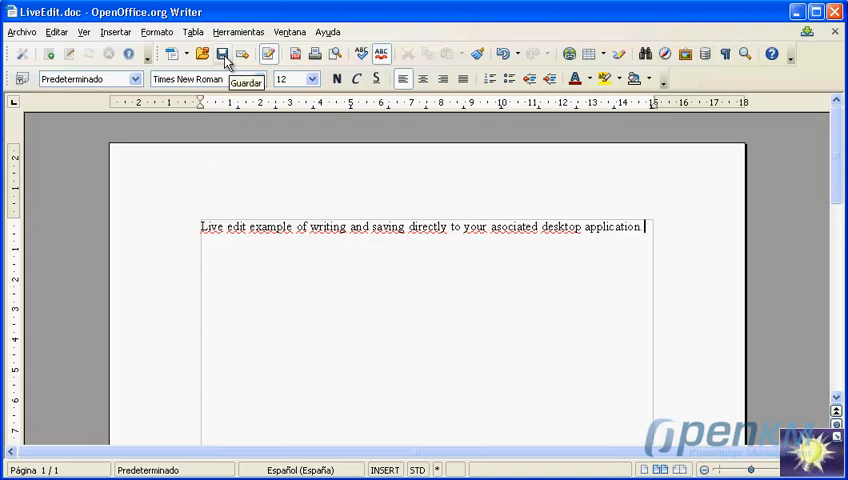
Save the edited document, keeping the current Word format
left_click(220, 52)
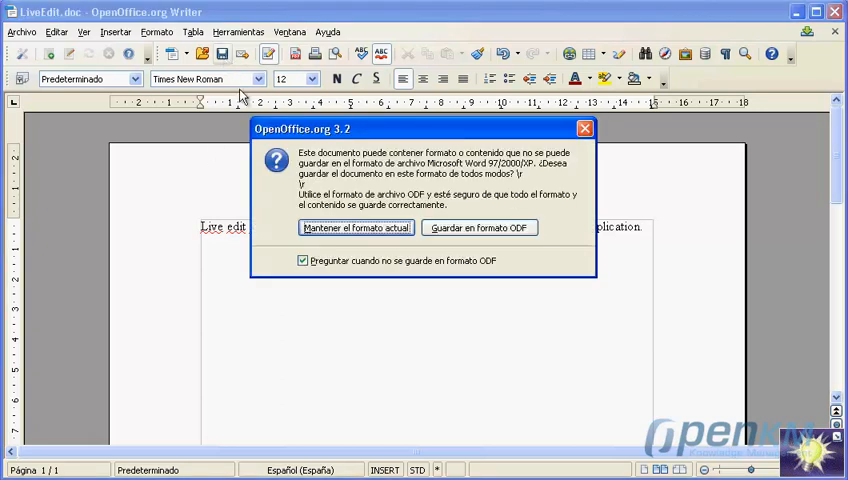
left_click(356, 228)
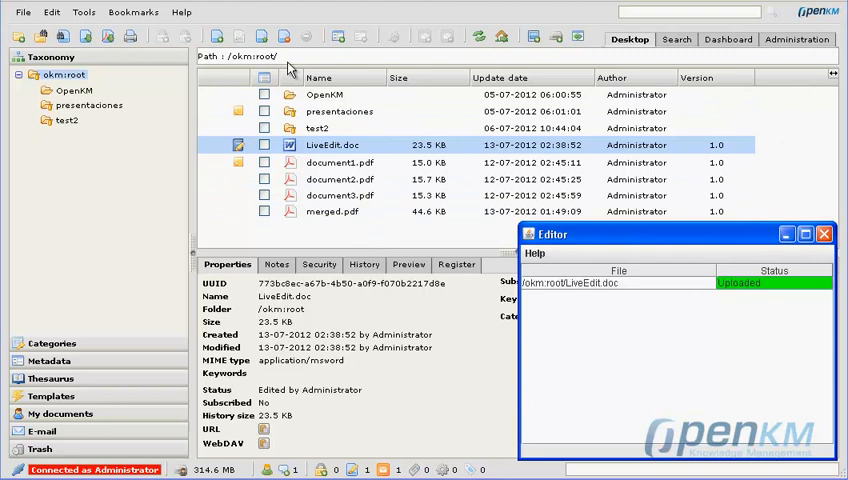
mouse_move(284, 36)
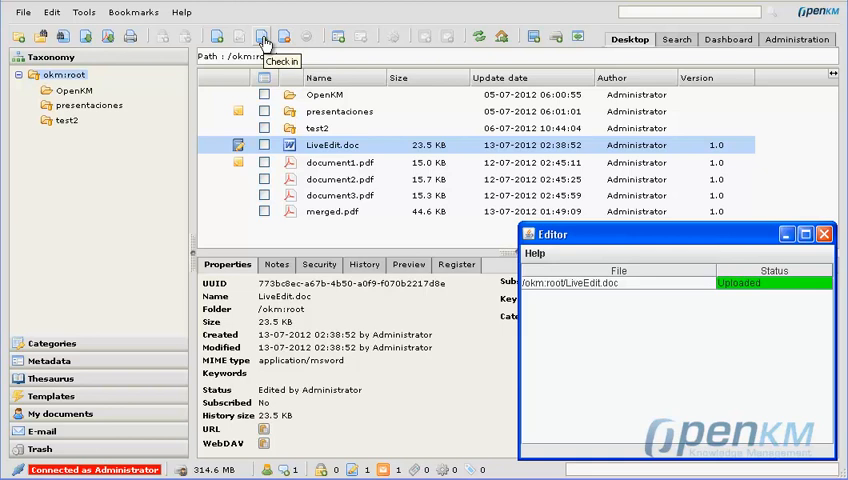
Check in LiveEdit.doc as version 1.1 with comment "document updated" and show its preview
left_click(264, 36)
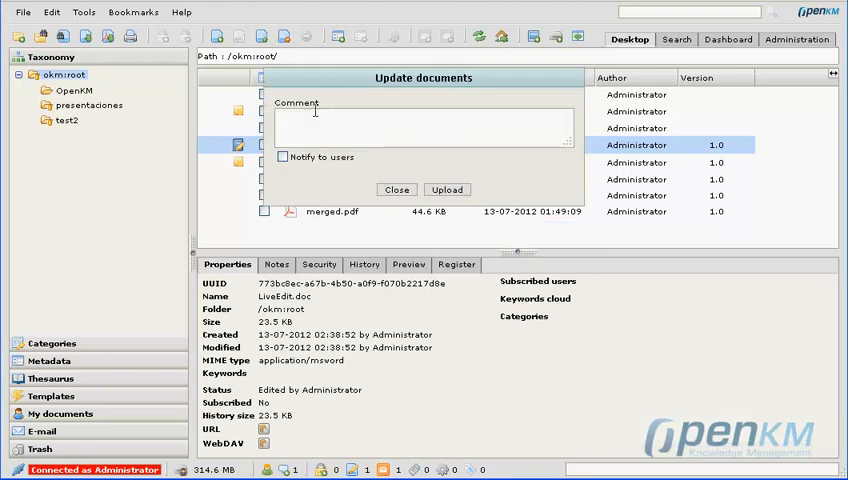
type("document updated")
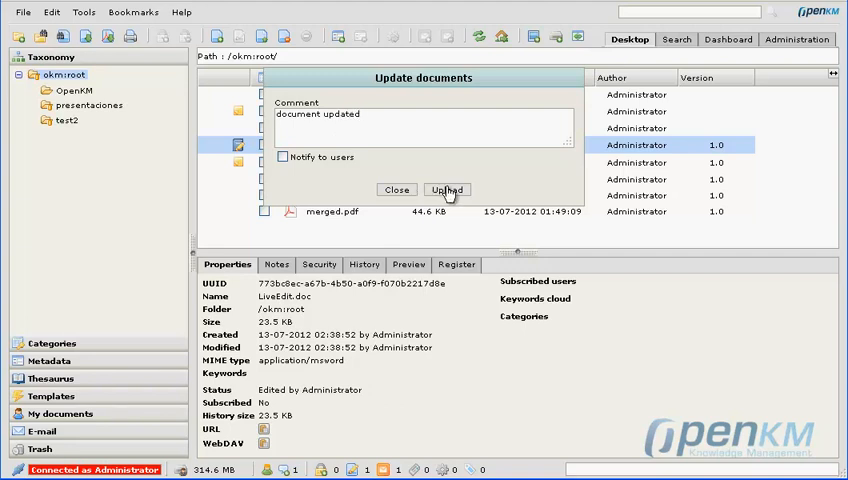
left_click(446, 188)
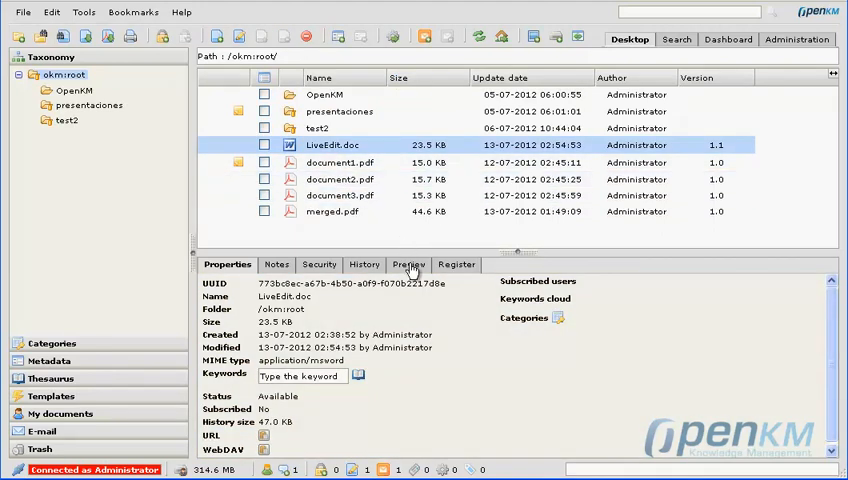
left_click(408, 264)
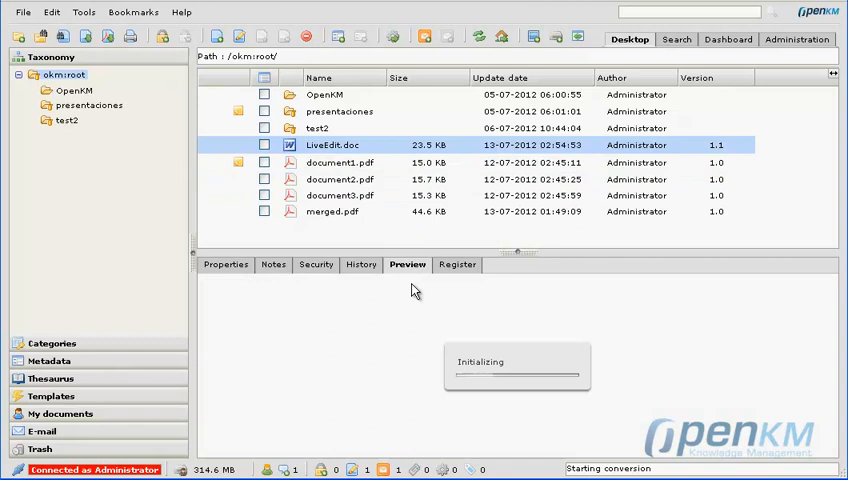